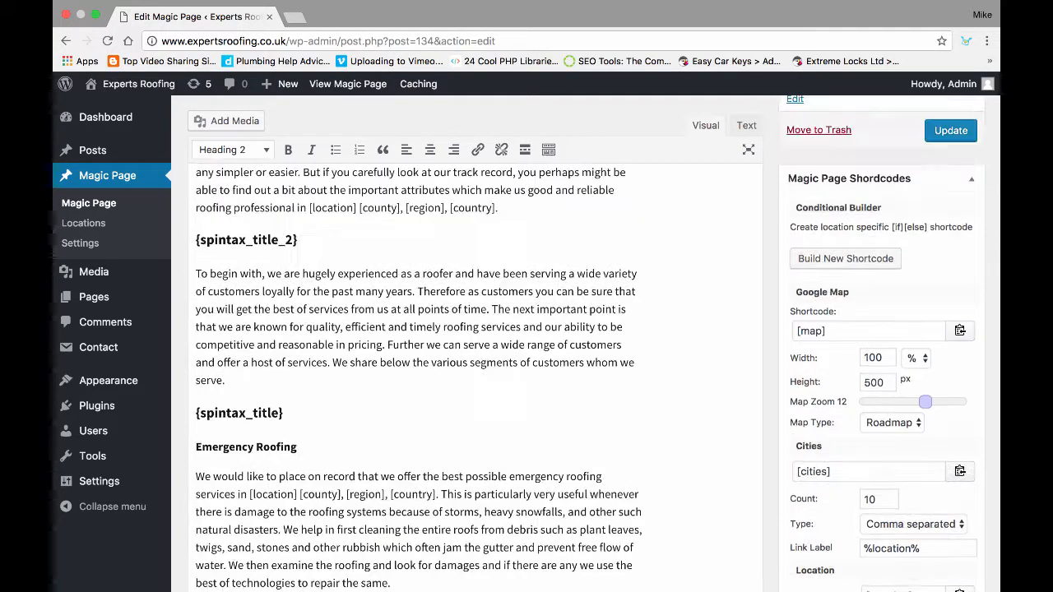
# Put the [cities] shortcode at the top of the Magic Page content, update, and view the live page
pyautogui.click(950, 130)
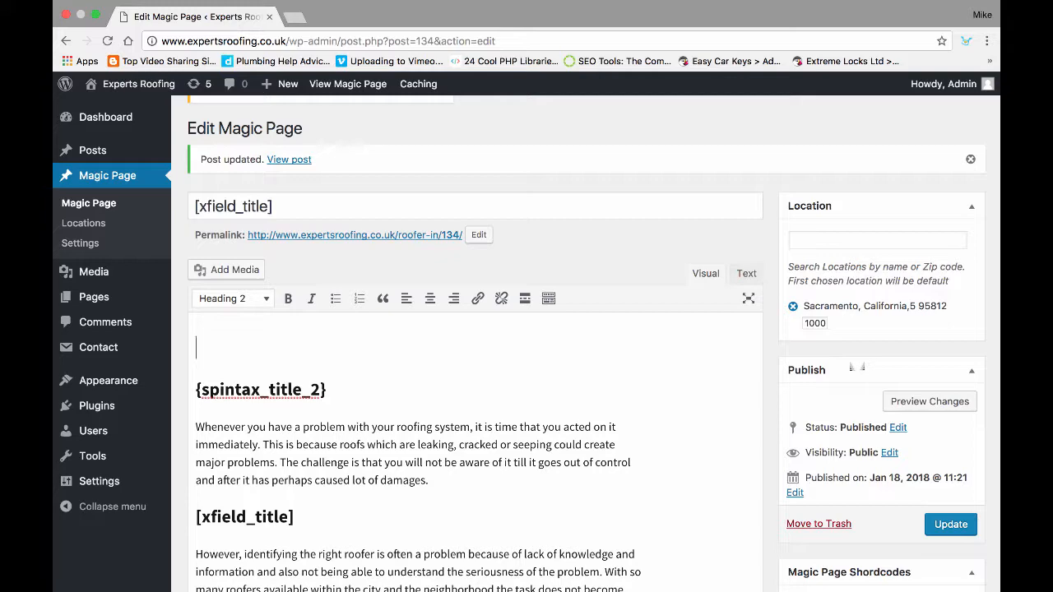
pyautogui.scroll(-3)
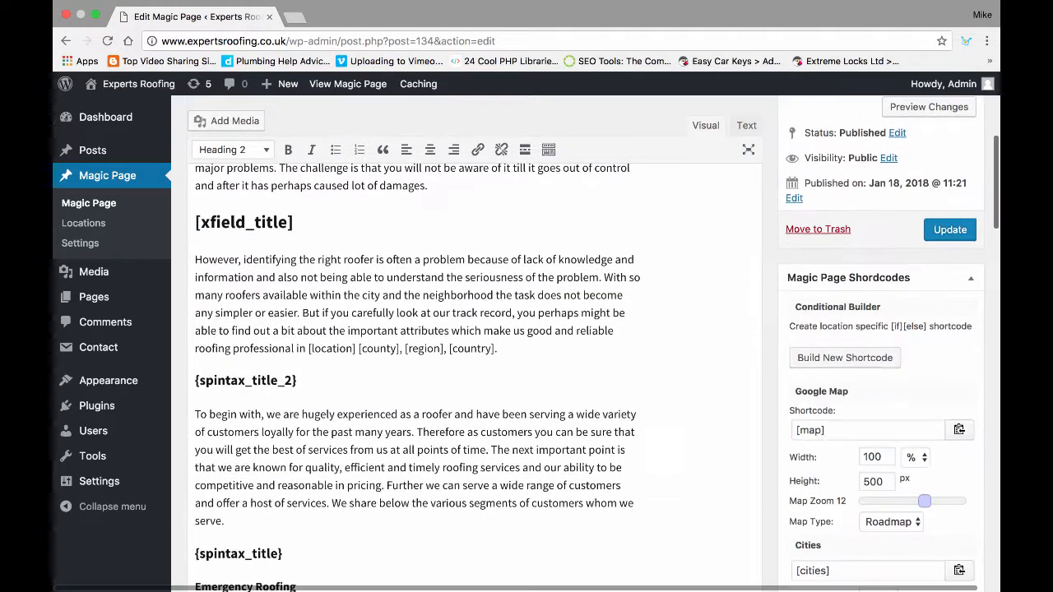
pyautogui.scroll(-3)
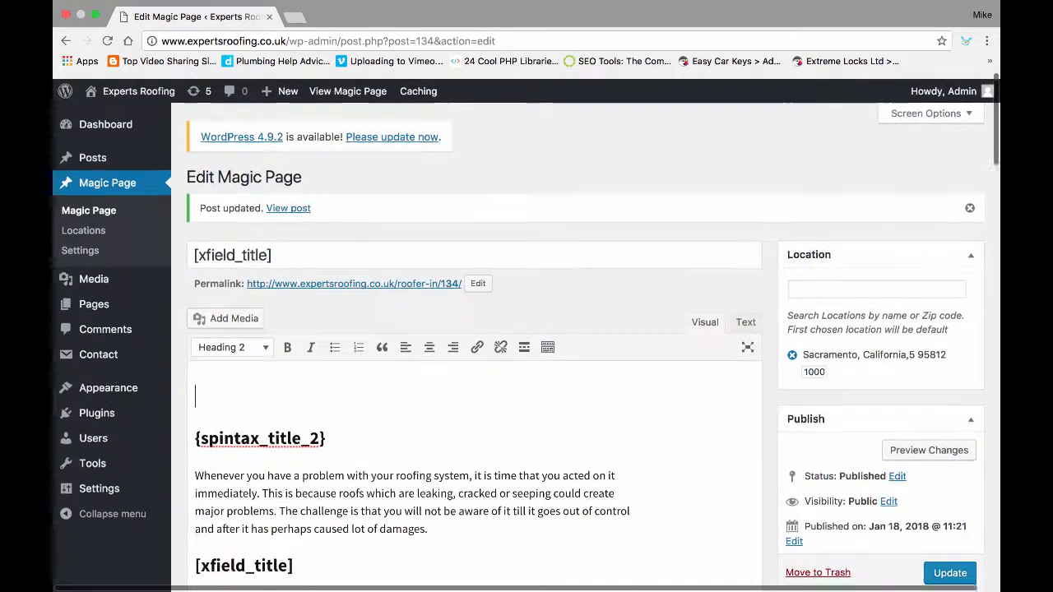
pyautogui.scroll(-3)
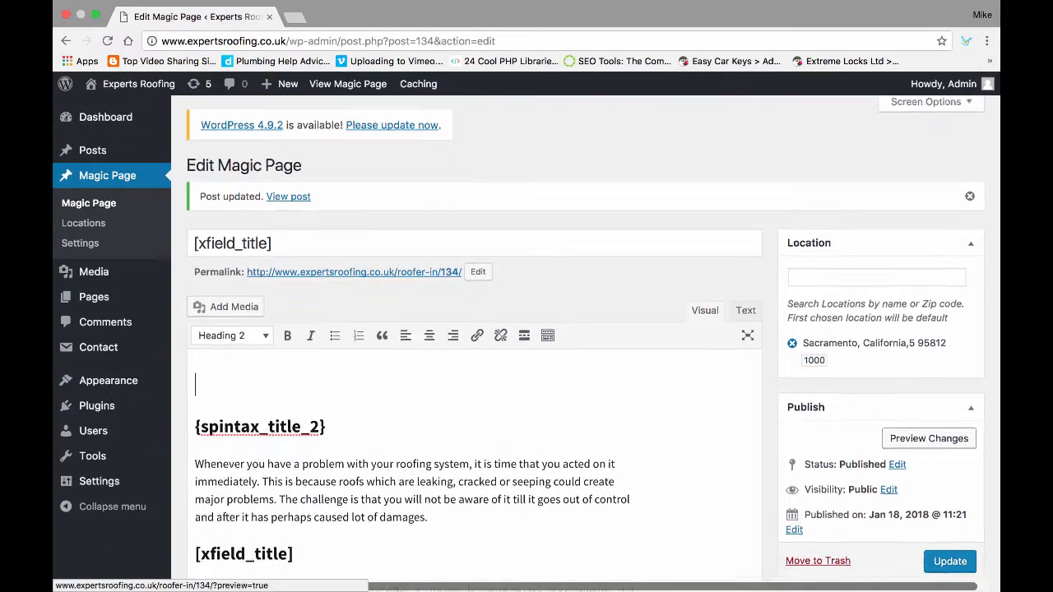
pyautogui.scroll(-3)
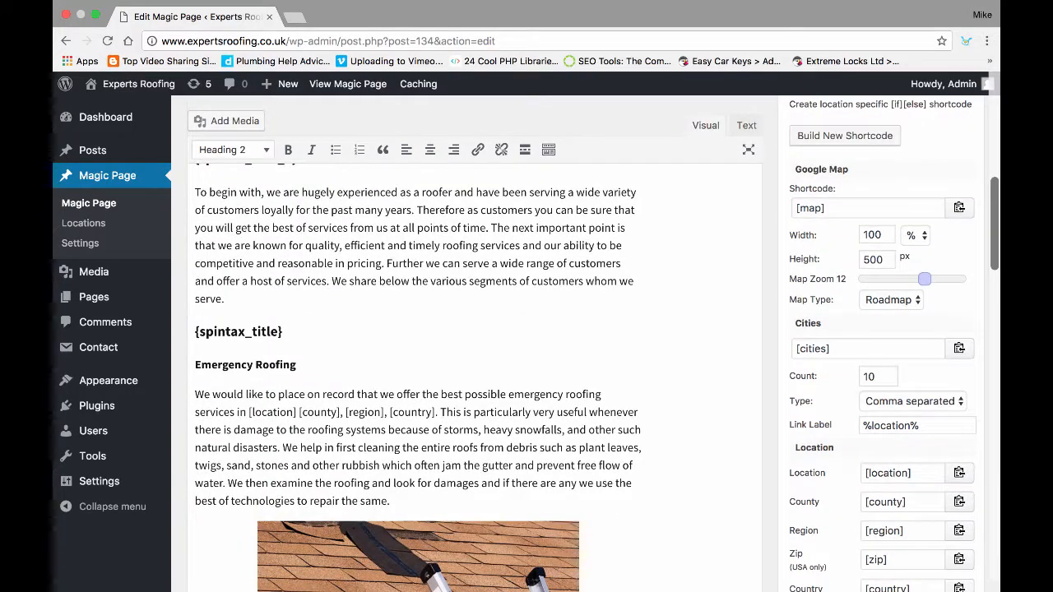
pyautogui.click(950, 566)
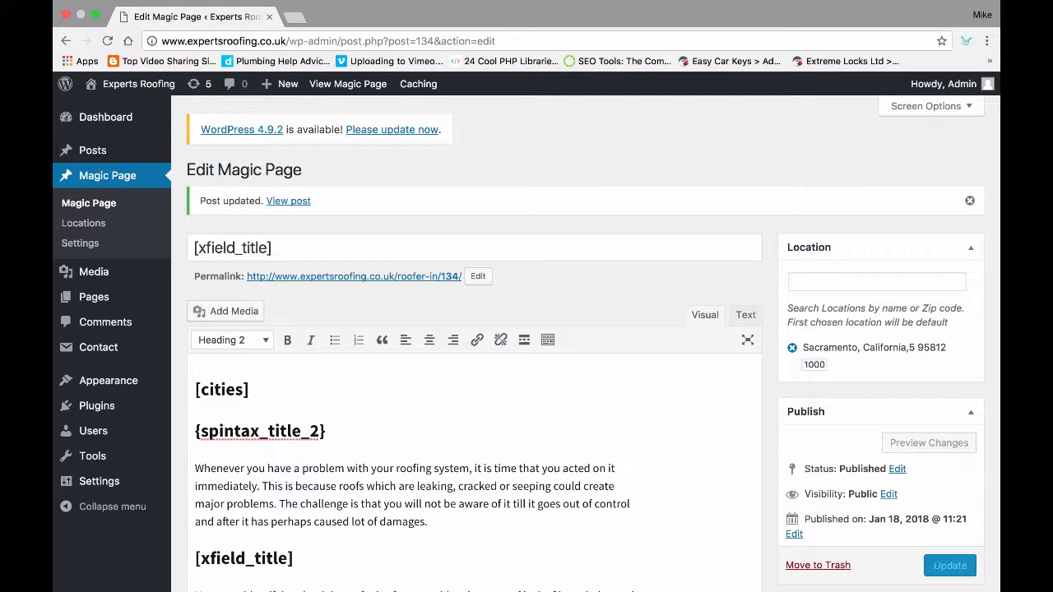
pyautogui.click(950, 565)
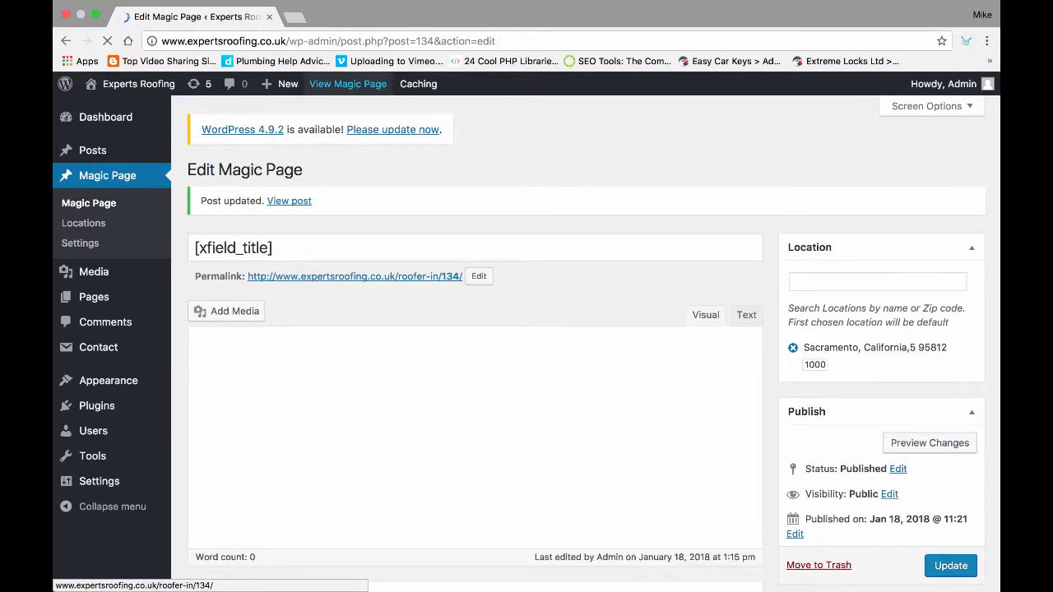
pyautogui.click(289, 201)
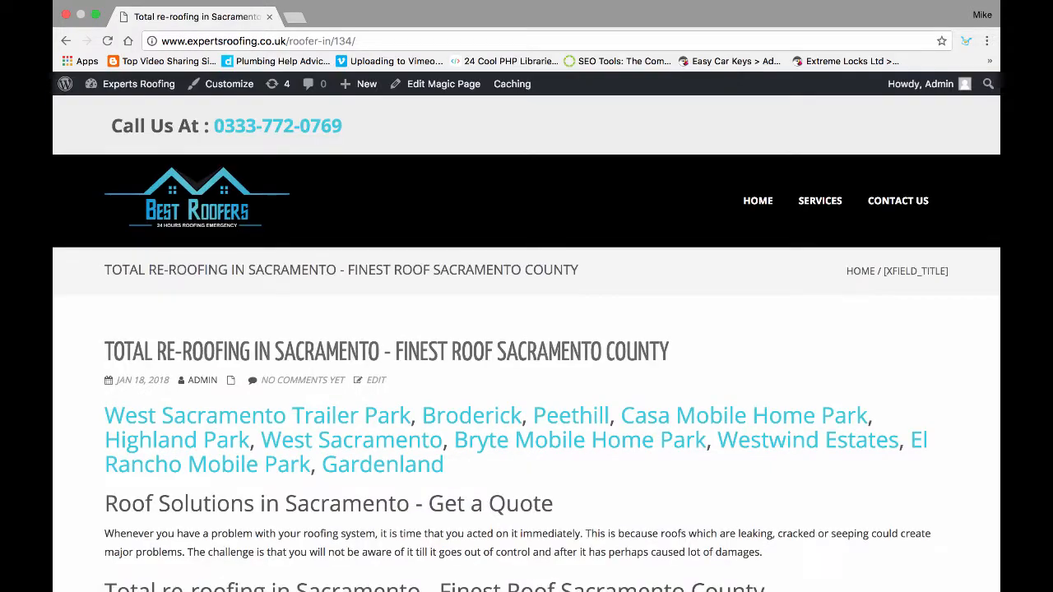
pyautogui.moveTo(382, 465)
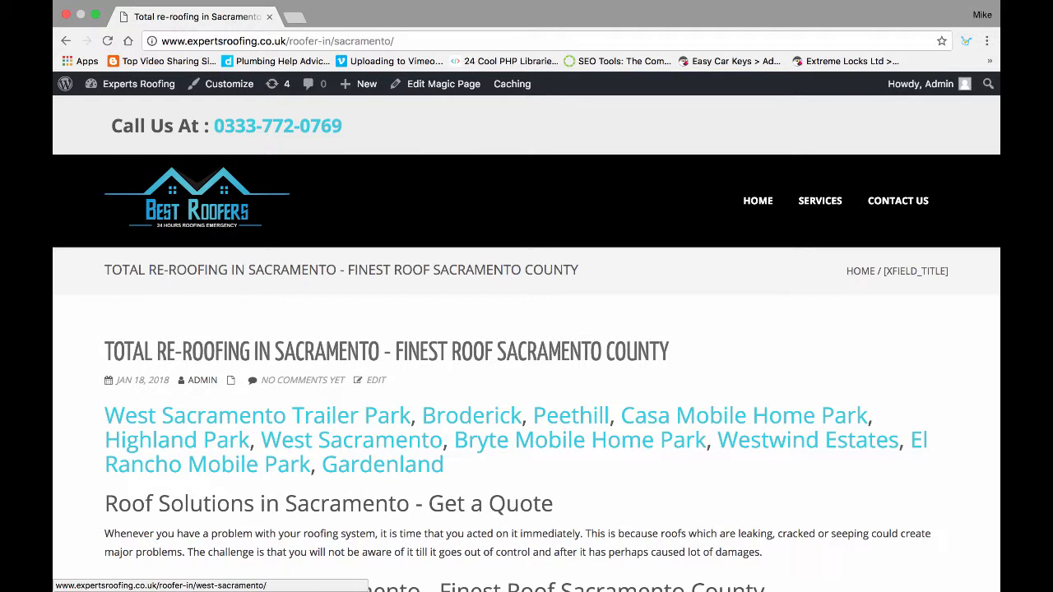
pyautogui.moveTo(105, 415); pyautogui.dragTo(443, 464)
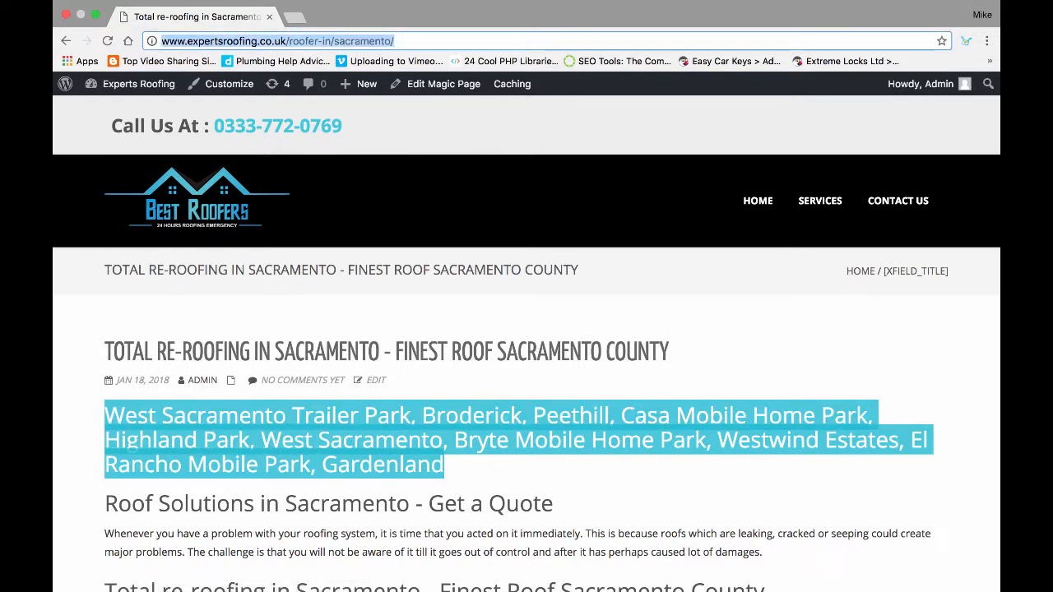
pyautogui.click(443, 84)
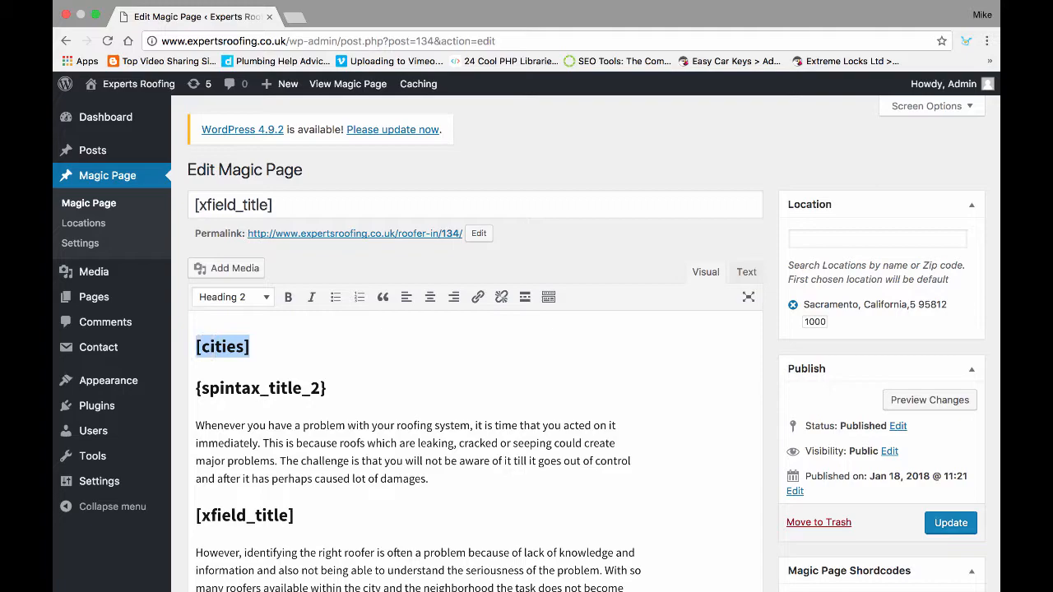
# Set the cities shortcode type to Bulleted List in the Magic Page Shortcodes panel
pyautogui.scroll(-3)
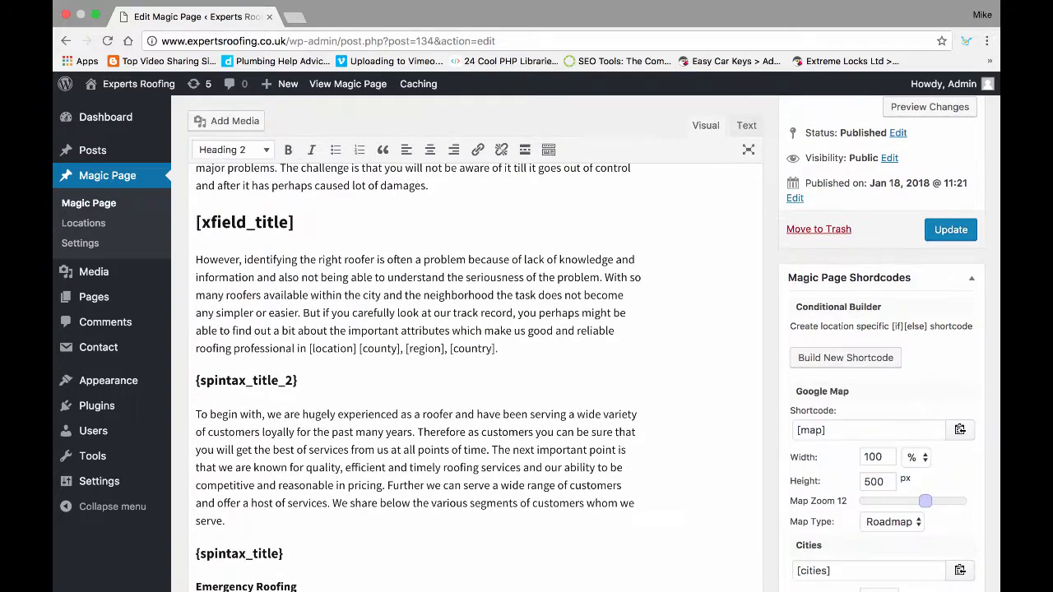
pyautogui.scroll(-3)
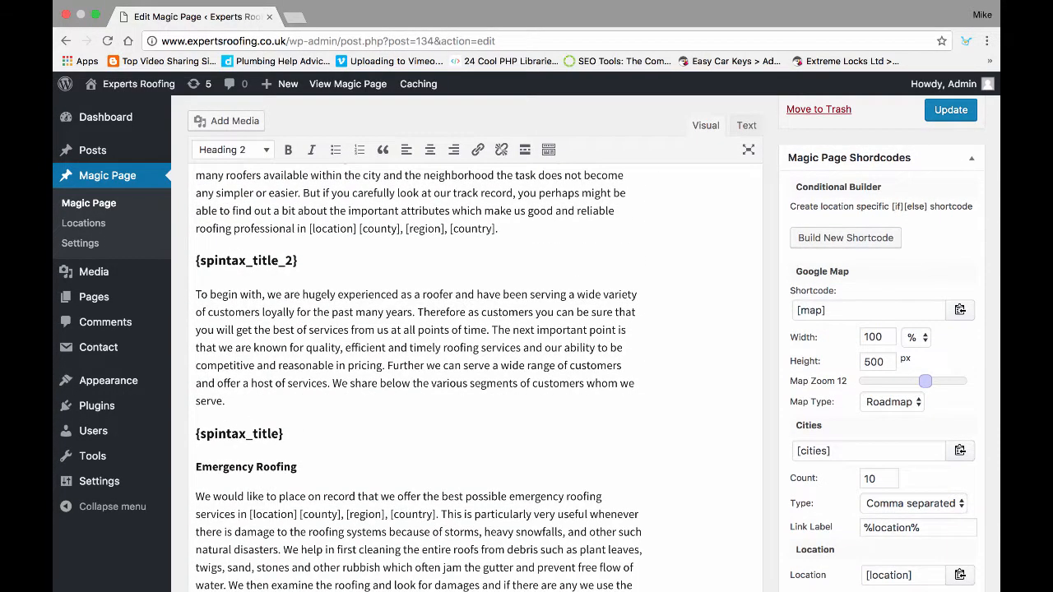
pyautogui.scroll(-3)
pyautogui.write('5')
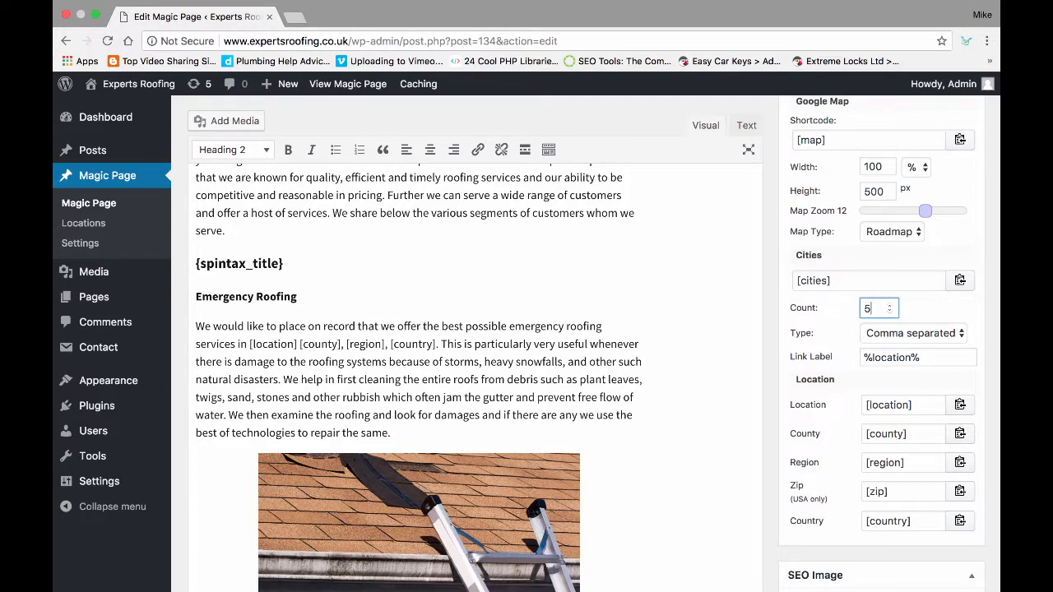
pyautogui.click(914, 333)
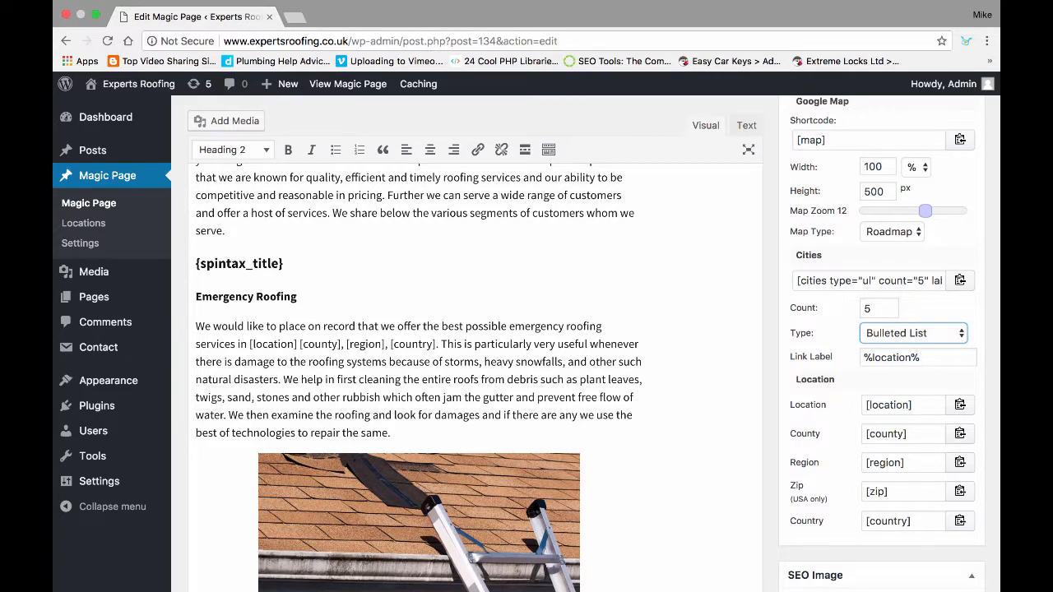
# Set the cities link label to %location% after dismissing the warning, and copy the shortcode
pyautogui.click(916, 357)
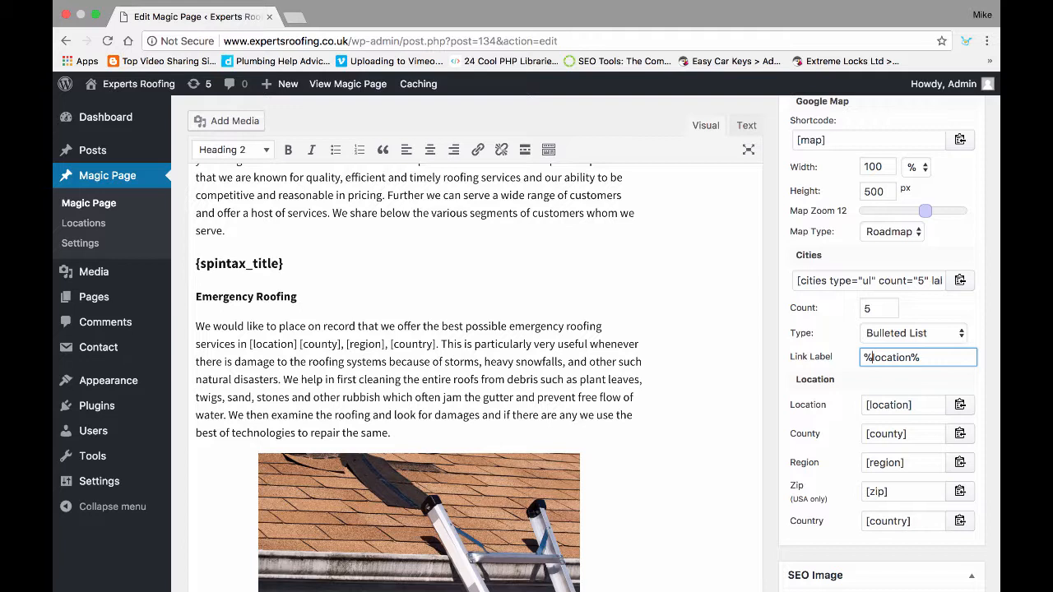
pyautogui.write('W')
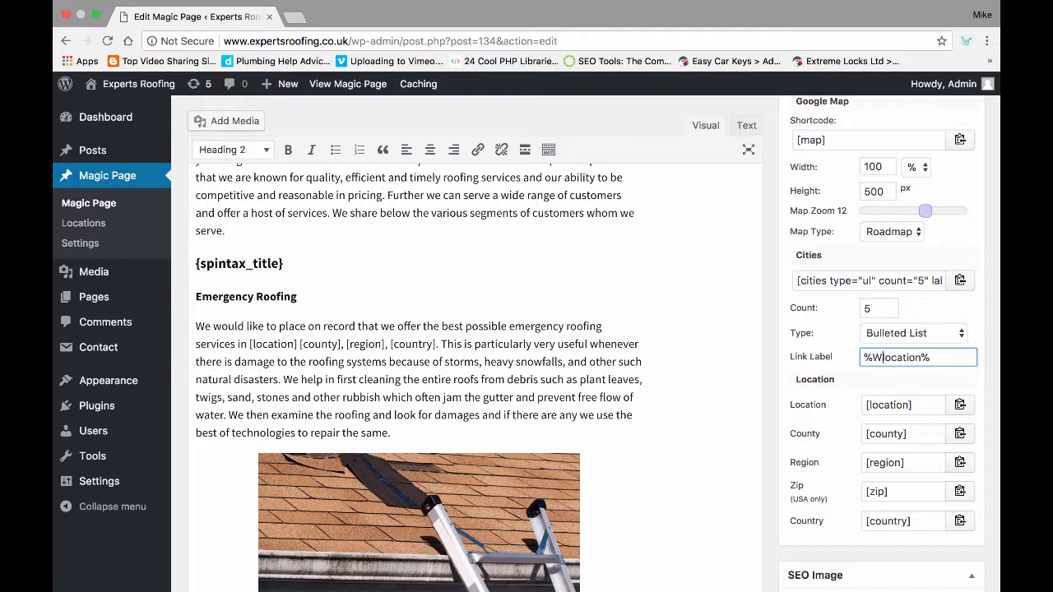
pyautogui.write('We like')
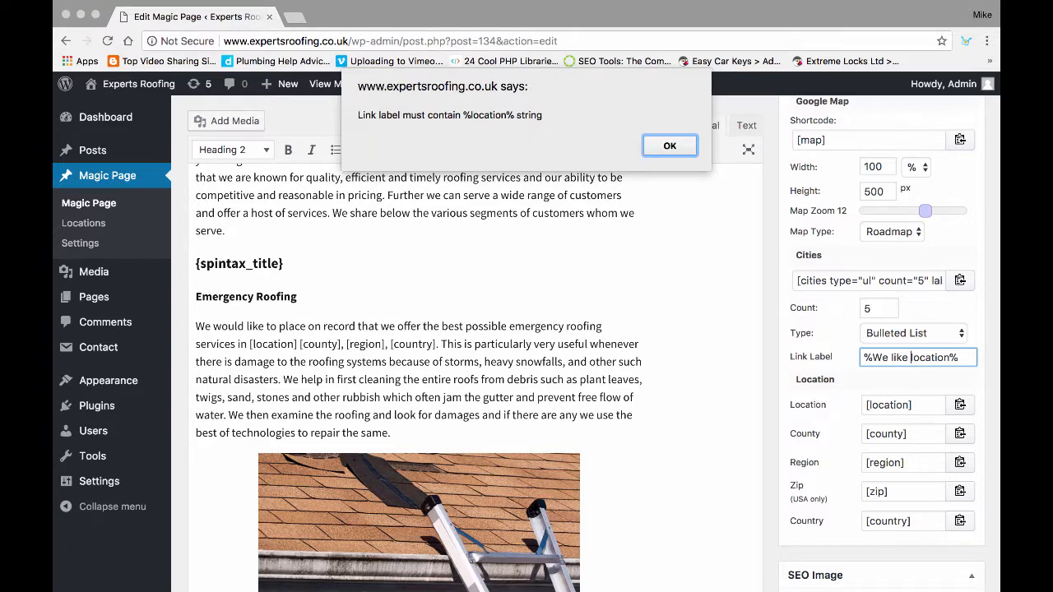
pyautogui.click(669, 145)
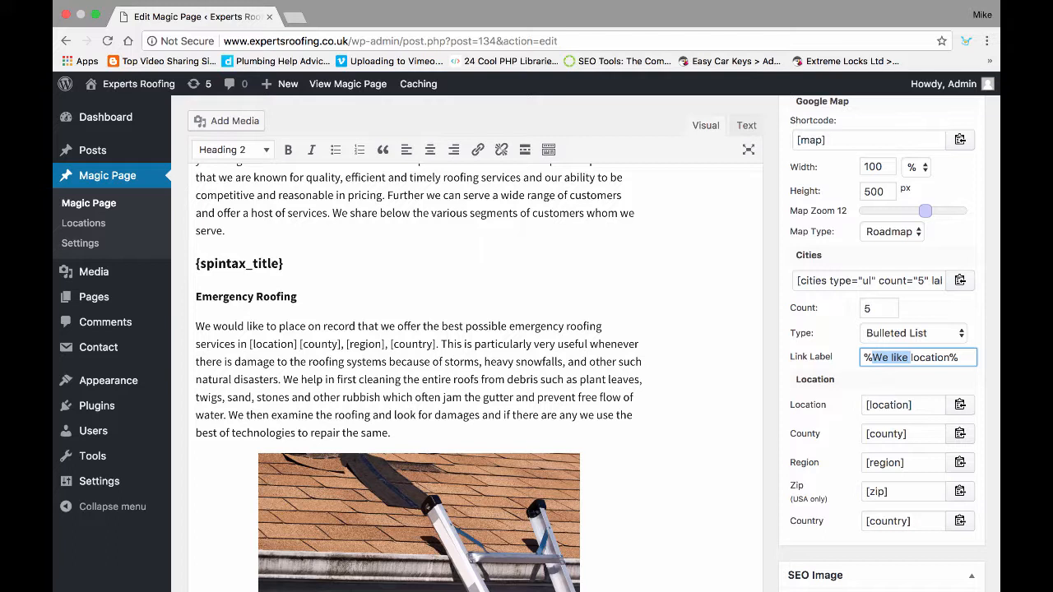
pyautogui.write('%location%')
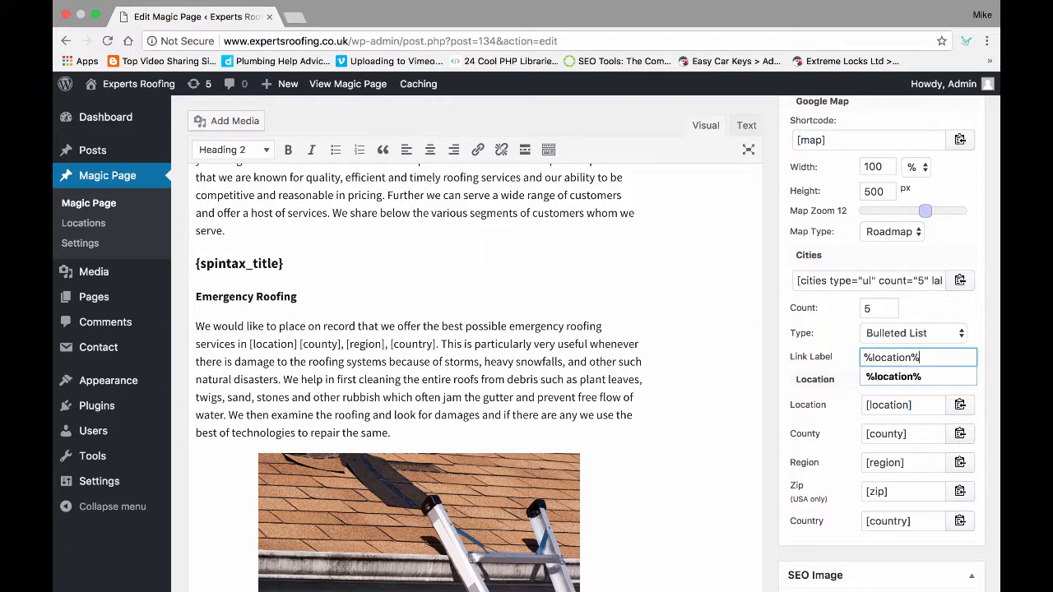
pyautogui.write('we like')
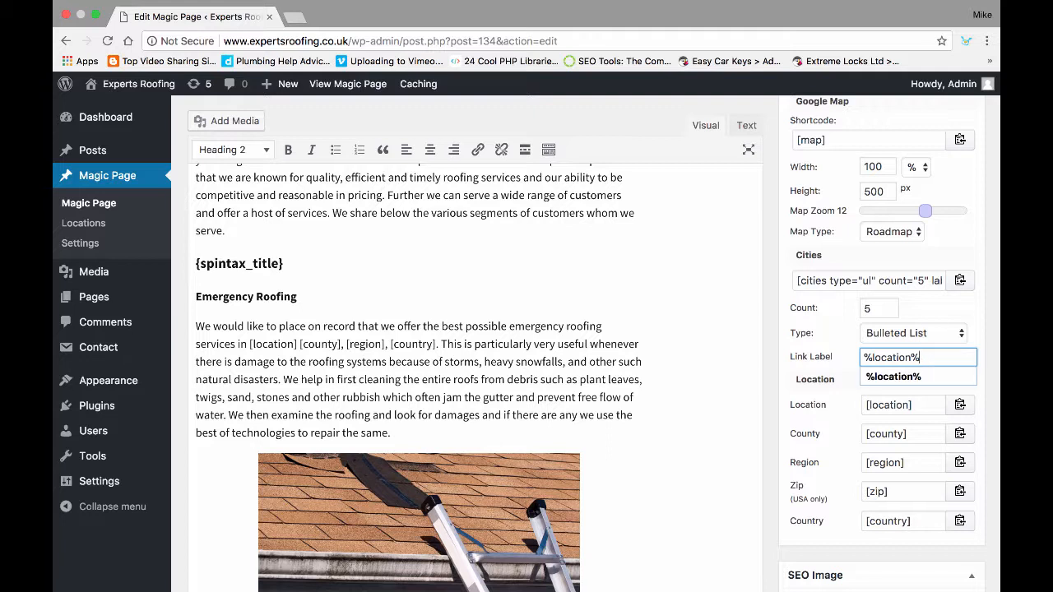
pyautogui.write('we')
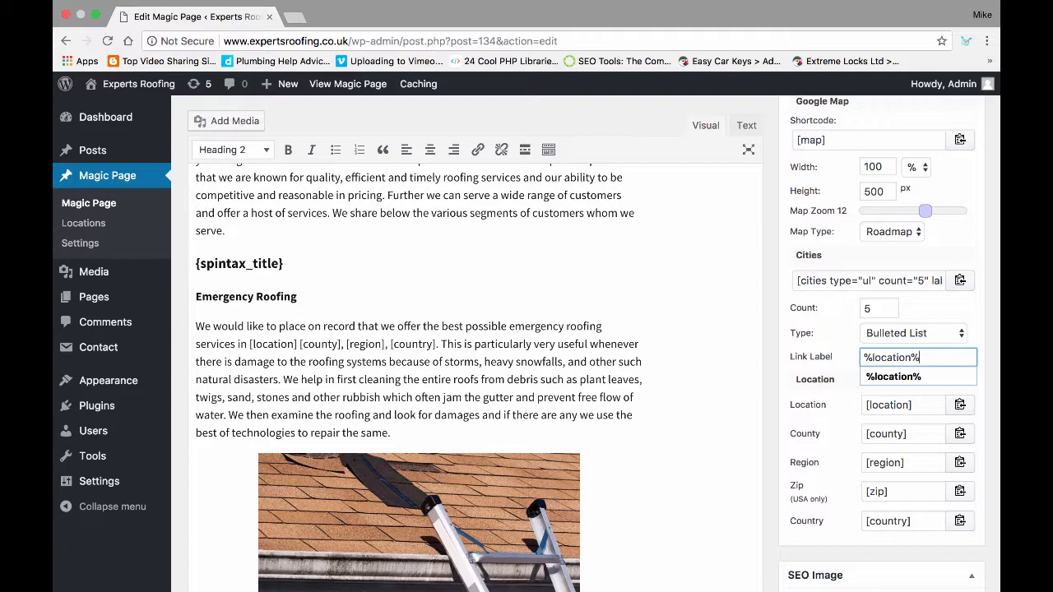
pyautogui.click(959, 281)
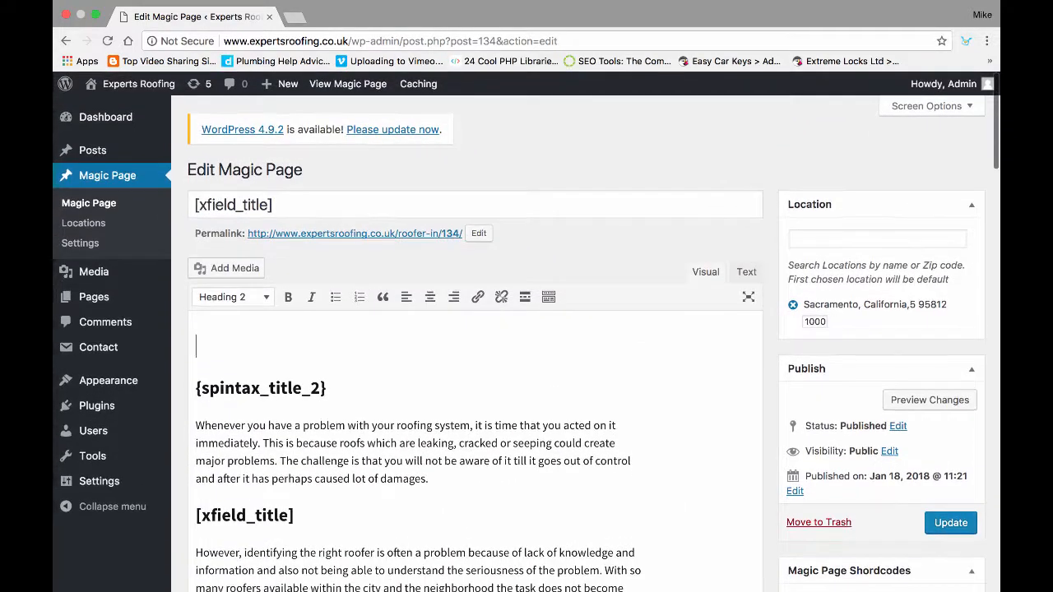
# Insert [cities type="ul" count="5"] with label 'we like %location%' at the top, update, and view the page
pyautogui.write('[cities type="ul" count="5" label="%location%"]')
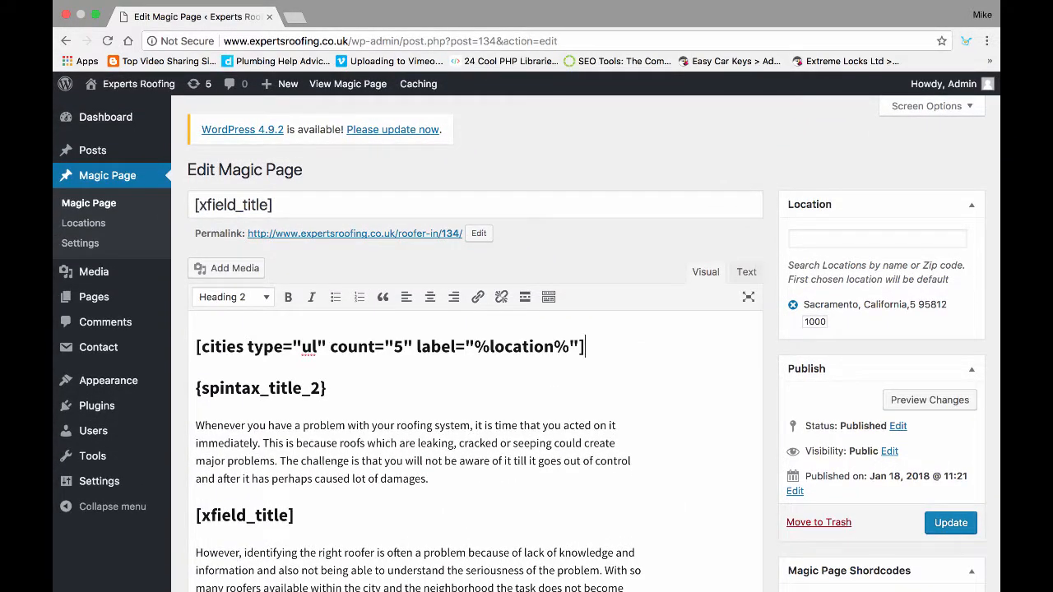
pyautogui.write('we')
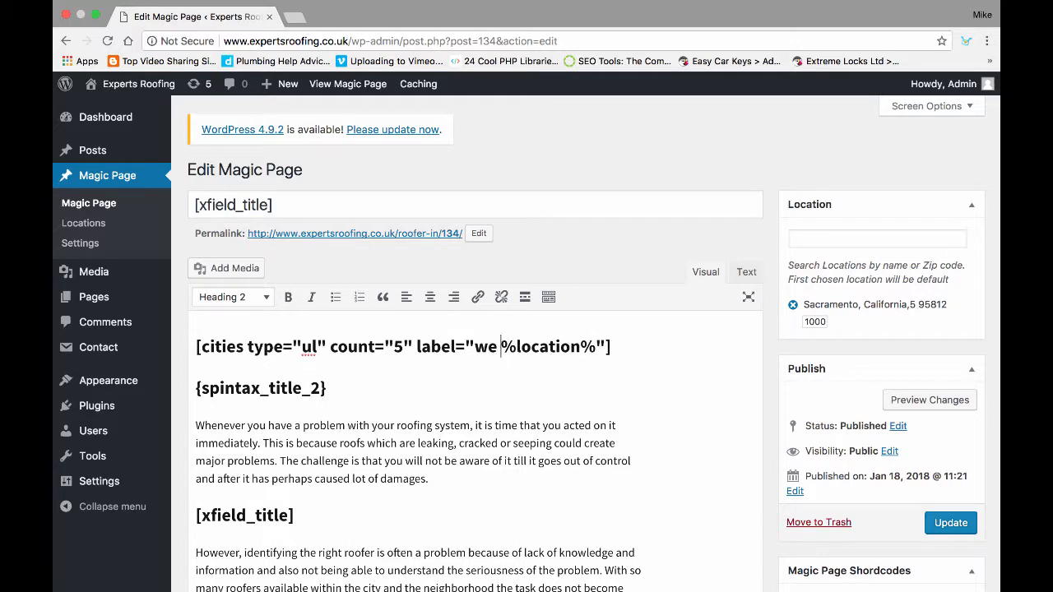
pyautogui.write('like')
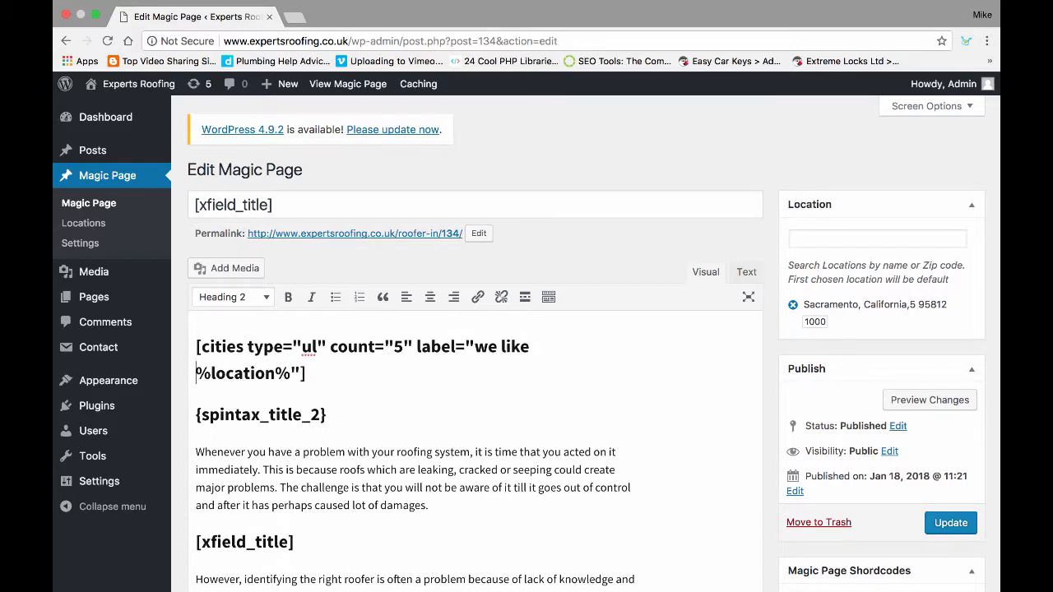
pyautogui.moveTo(470, 347); pyautogui.dragTo(291, 374)
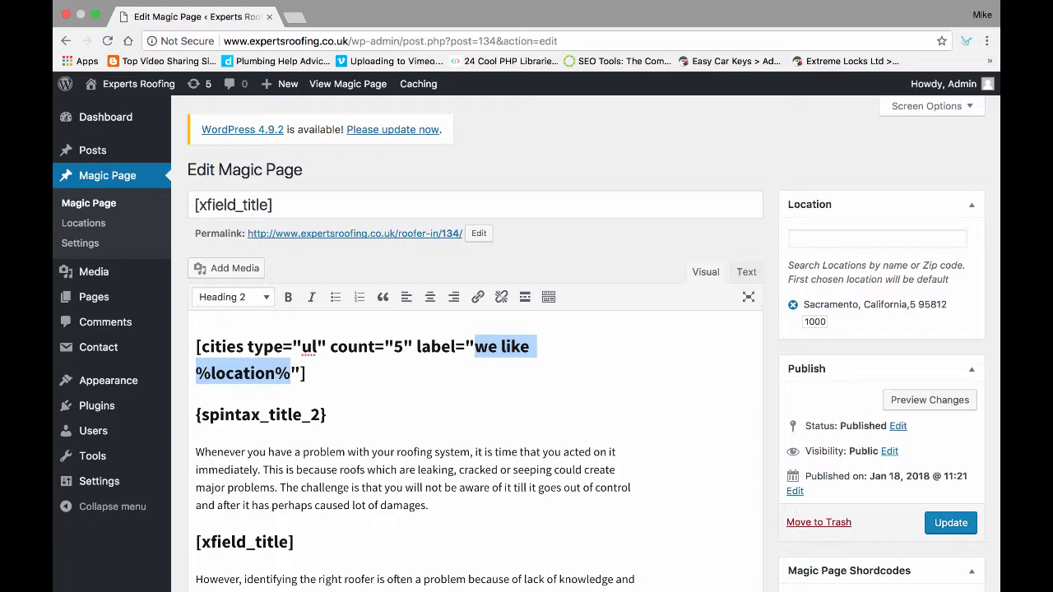
pyautogui.click(950, 523)
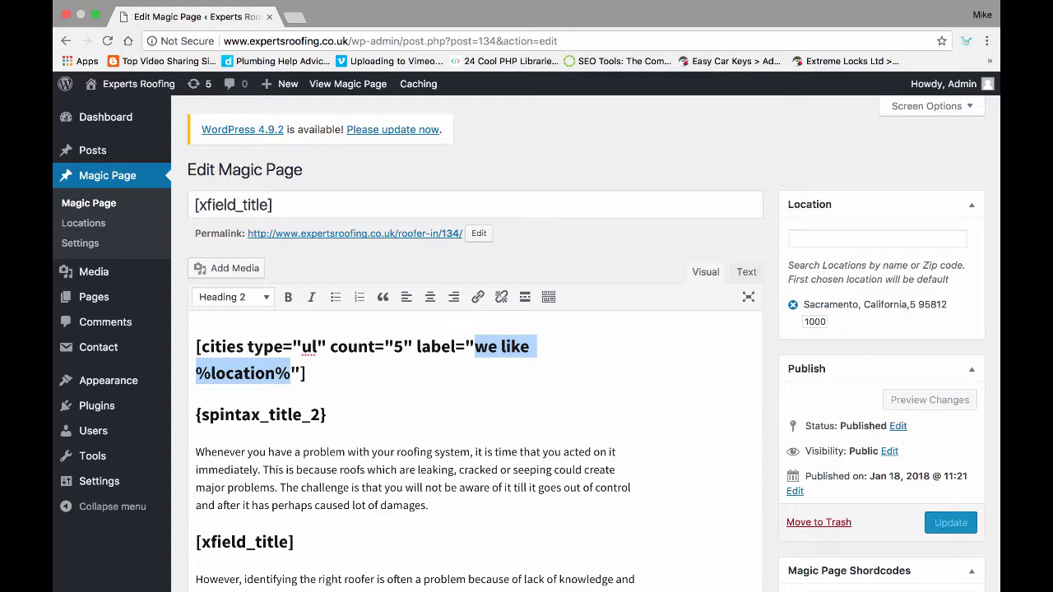
pyautogui.click(950, 523)
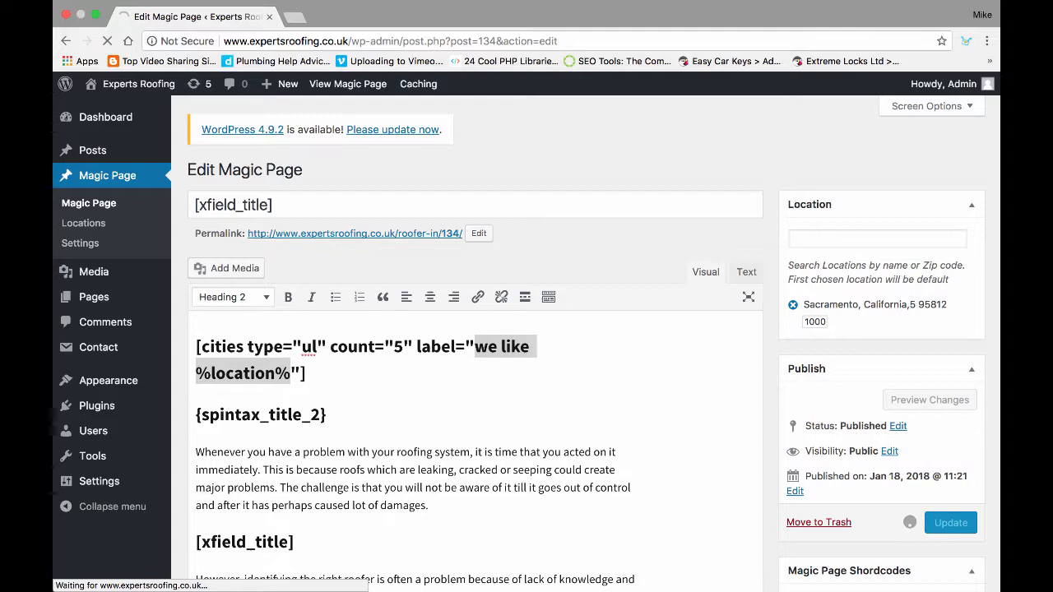
pyautogui.click(951, 523)
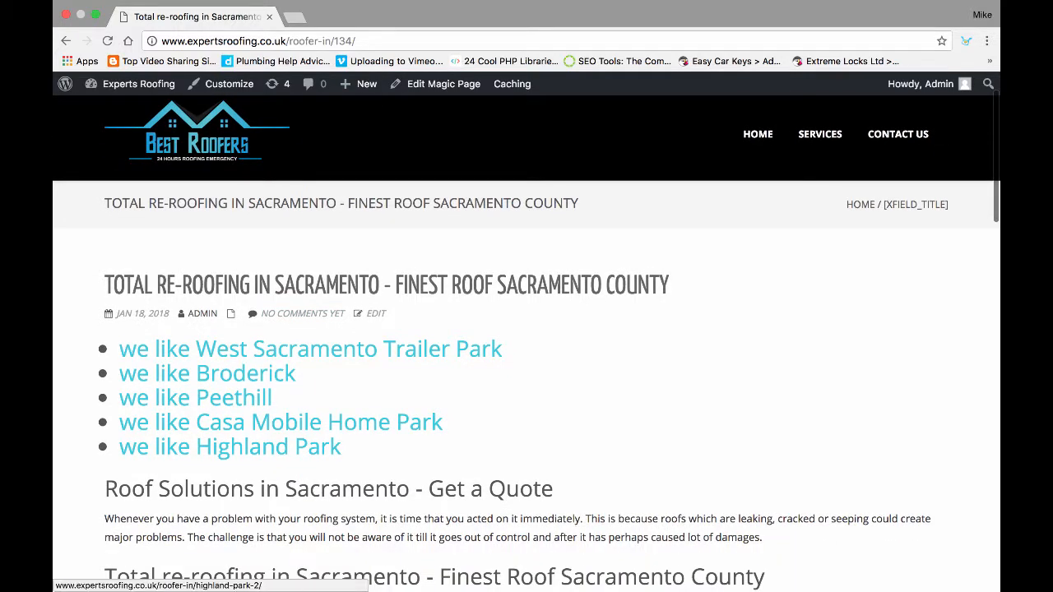
# Return to the Magic Page editor via Edit Magic Page and remove the top cities shortcode line
pyautogui.click(443, 84)
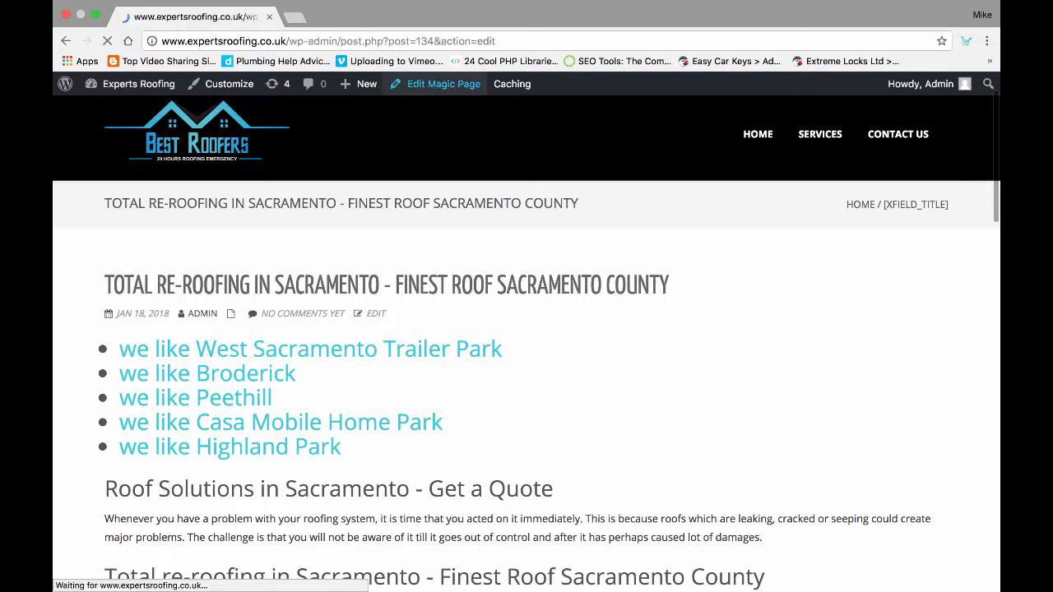
pyautogui.click(436, 83)
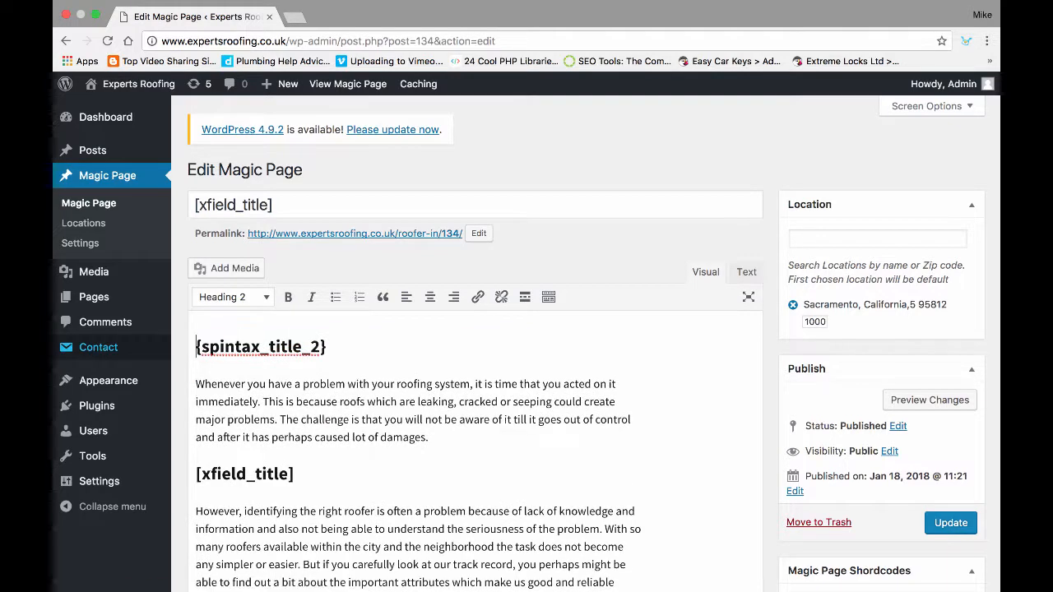
pyautogui.scroll(-3)
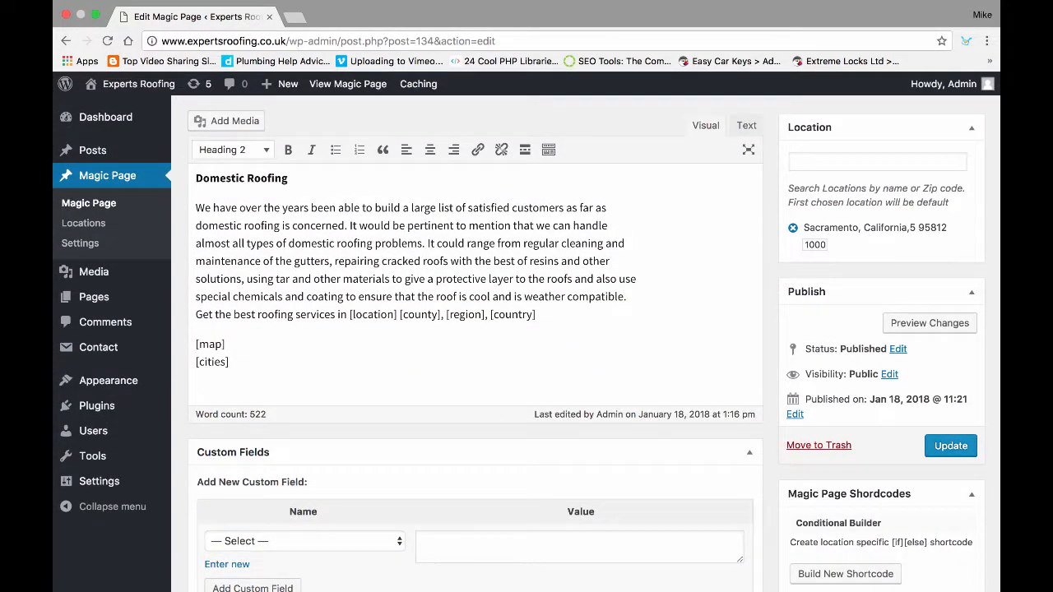
# Save the Magic Page with [cities] after [map], then open the live page via the permalink
pyautogui.click(951, 445)
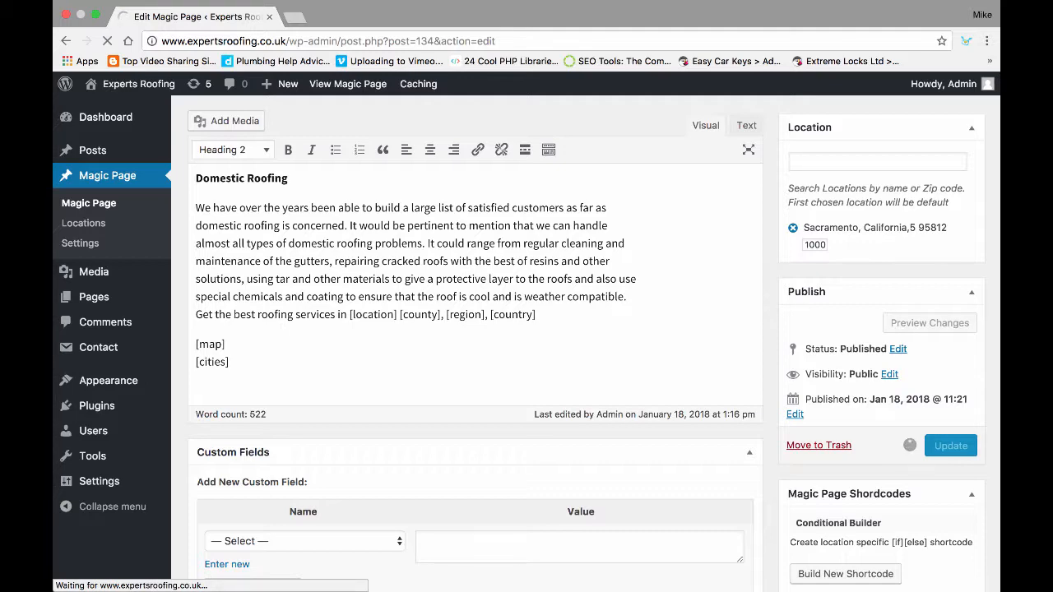
pyautogui.click(950, 445)
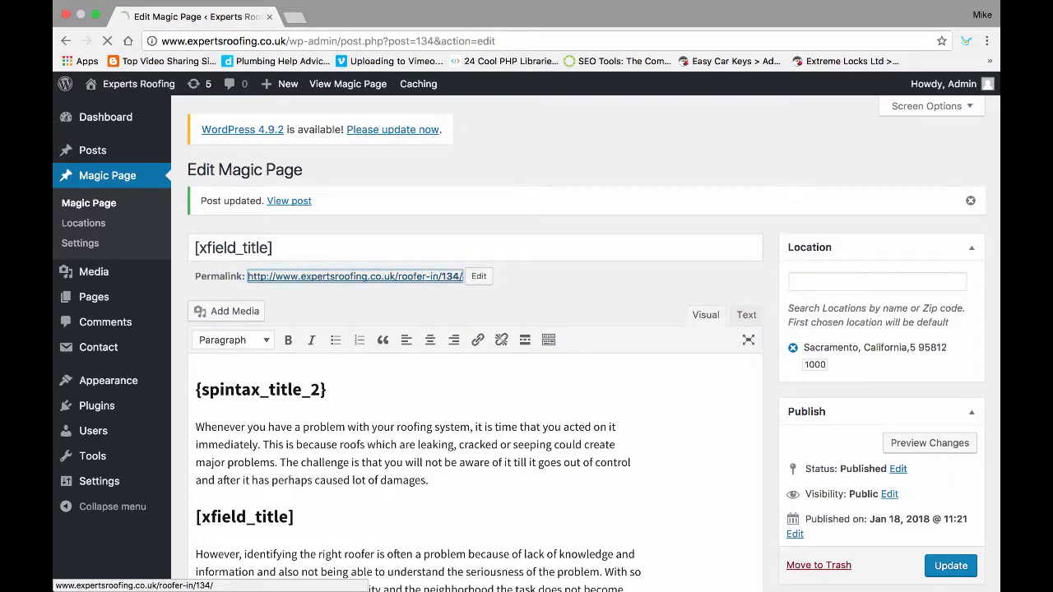
pyautogui.click(289, 200)
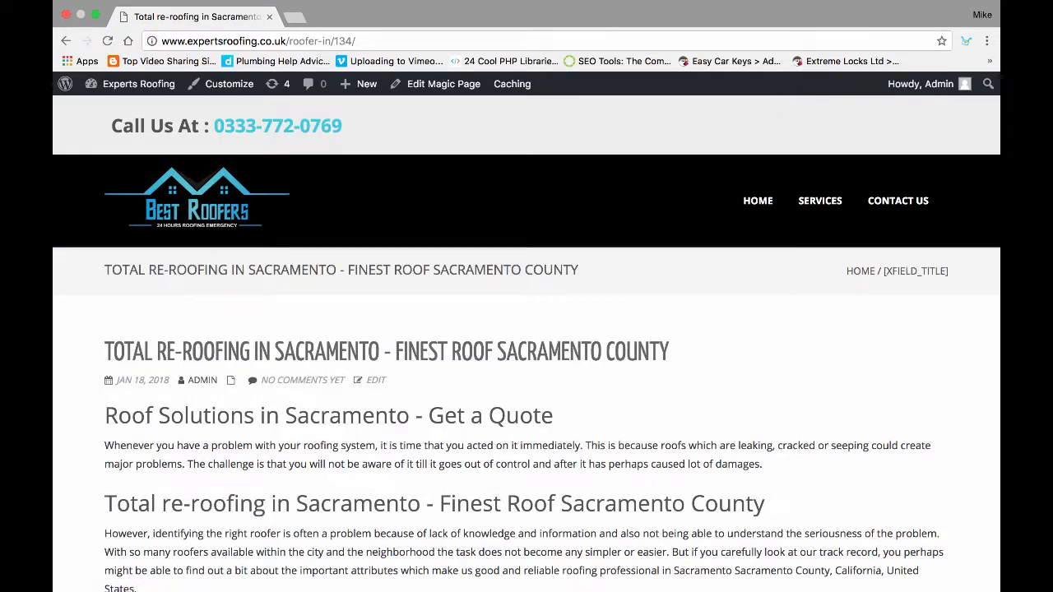
pyautogui.scroll(-3)
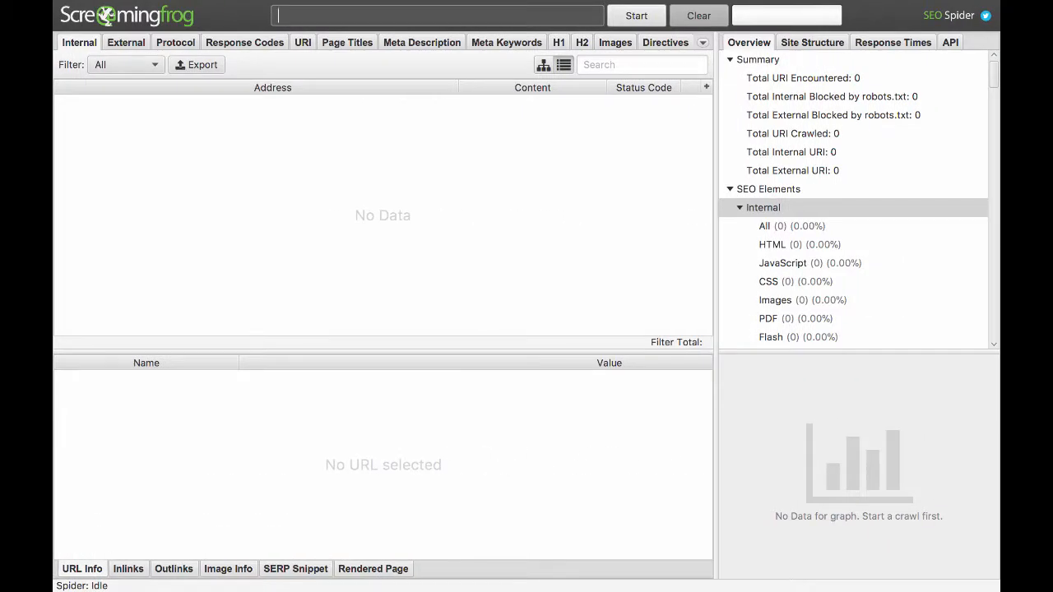
pyautogui.write('http://www.expertsroofing.co.uk/roofer-in/gardenland/')
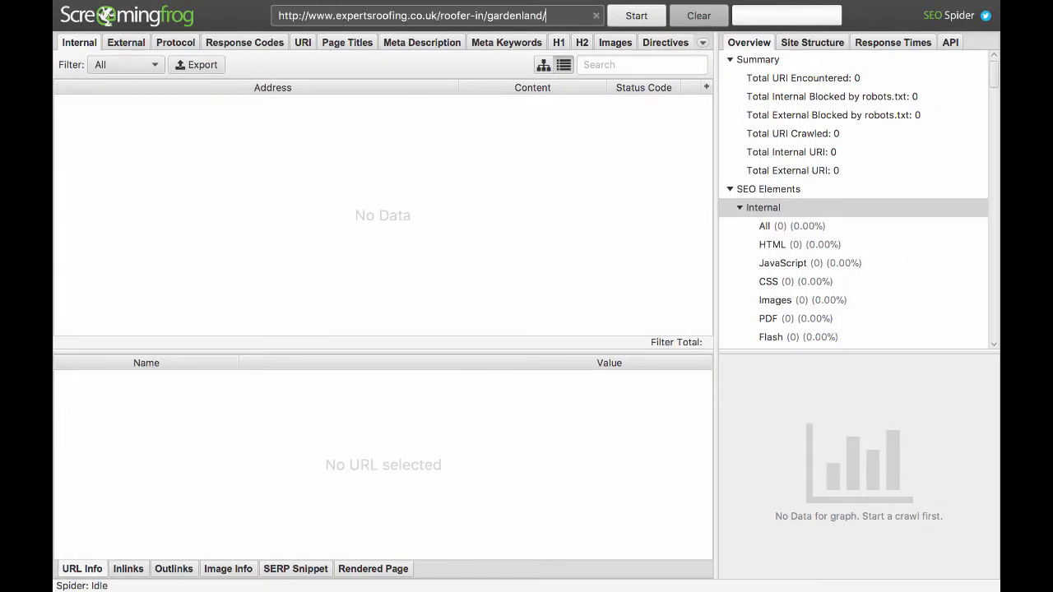
pyautogui.press('Backspace')
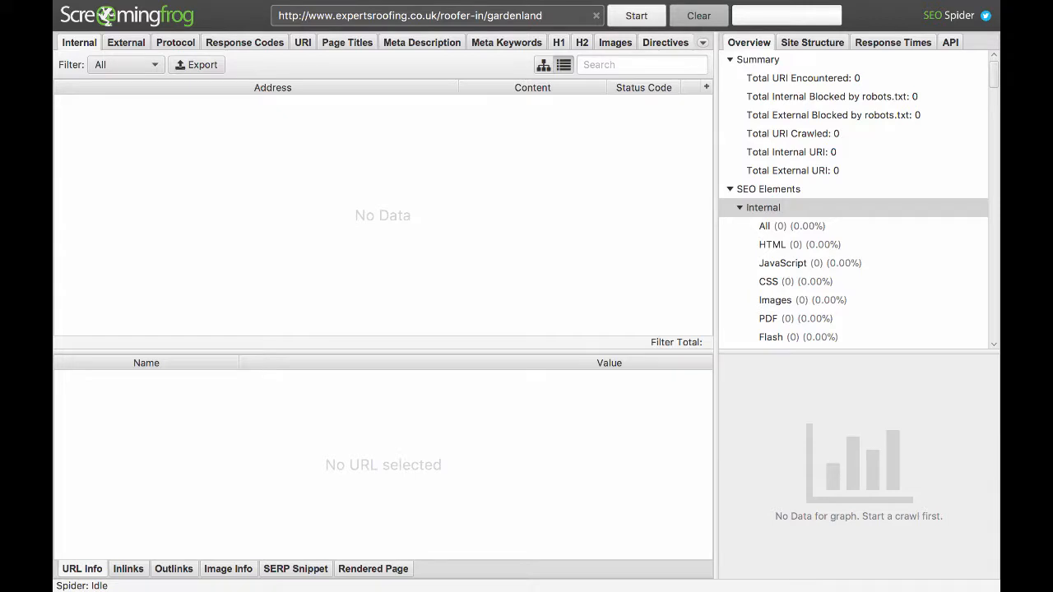
pyautogui.click(636, 15)
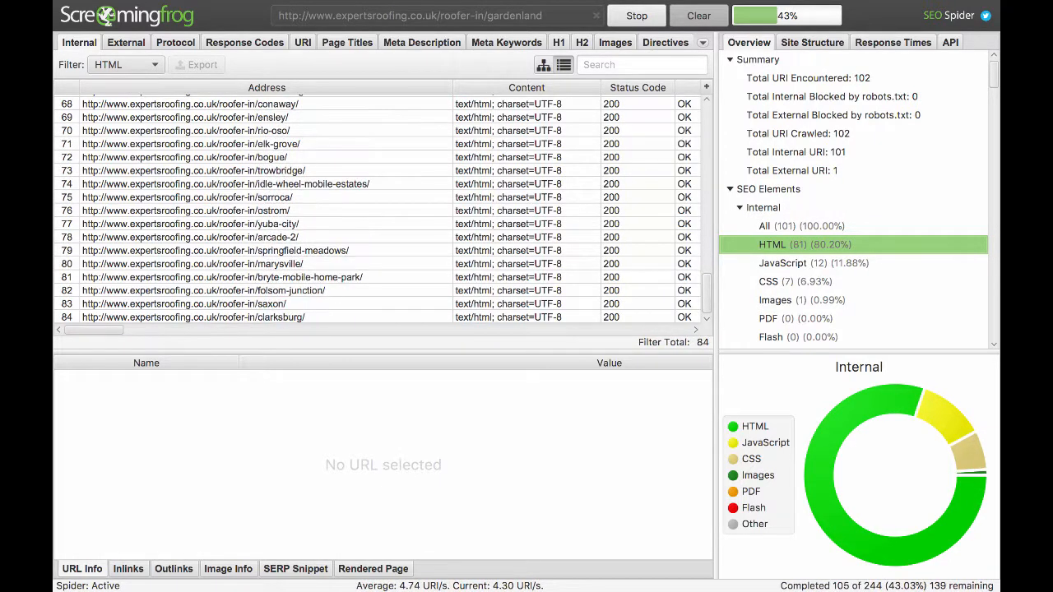
pyautogui.click(636, 15)
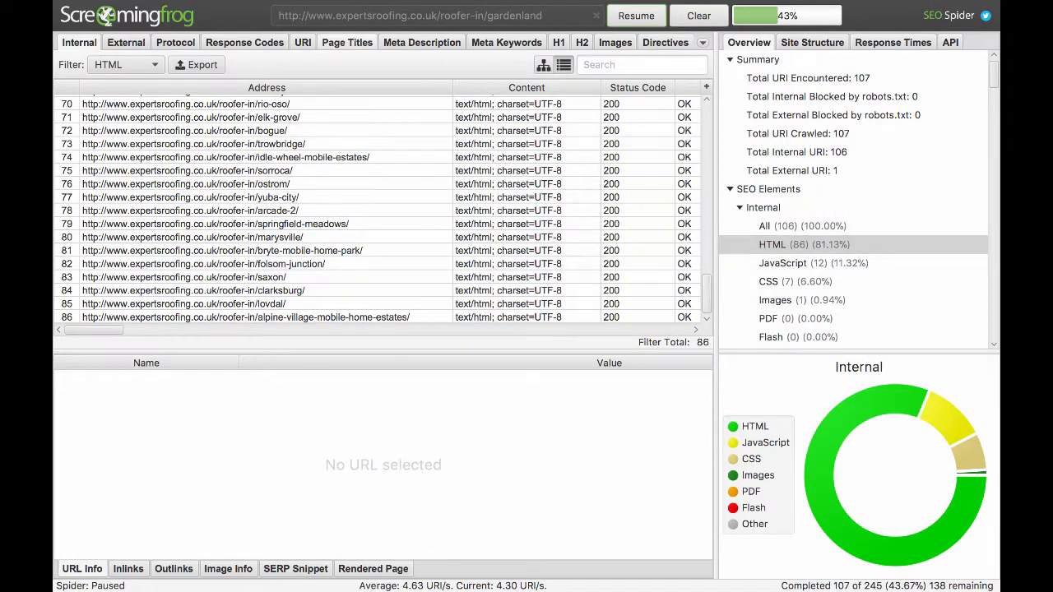
pyautogui.click(346, 42)
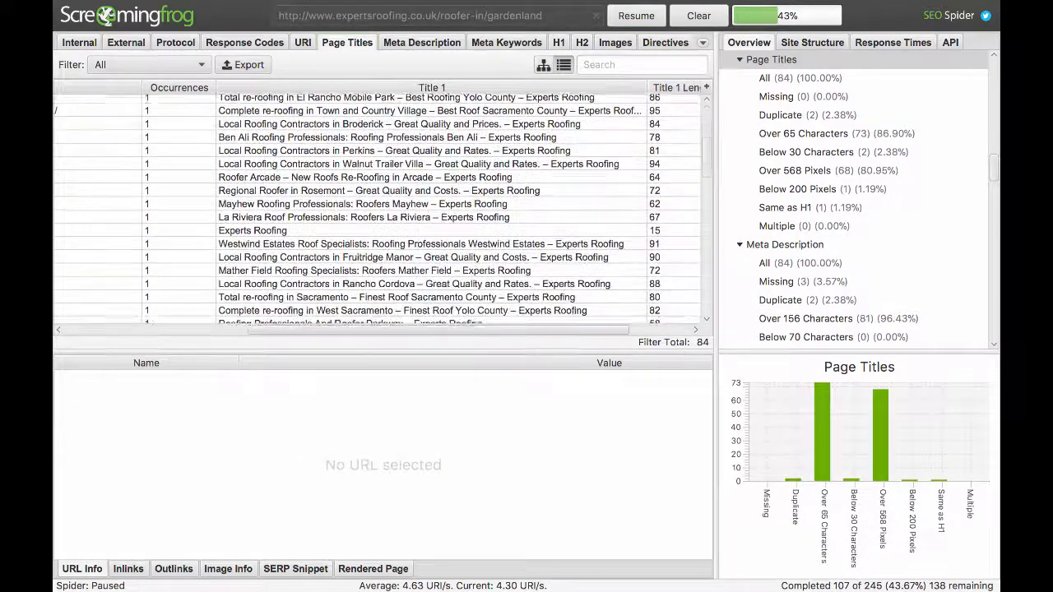
pyautogui.scroll(-3)
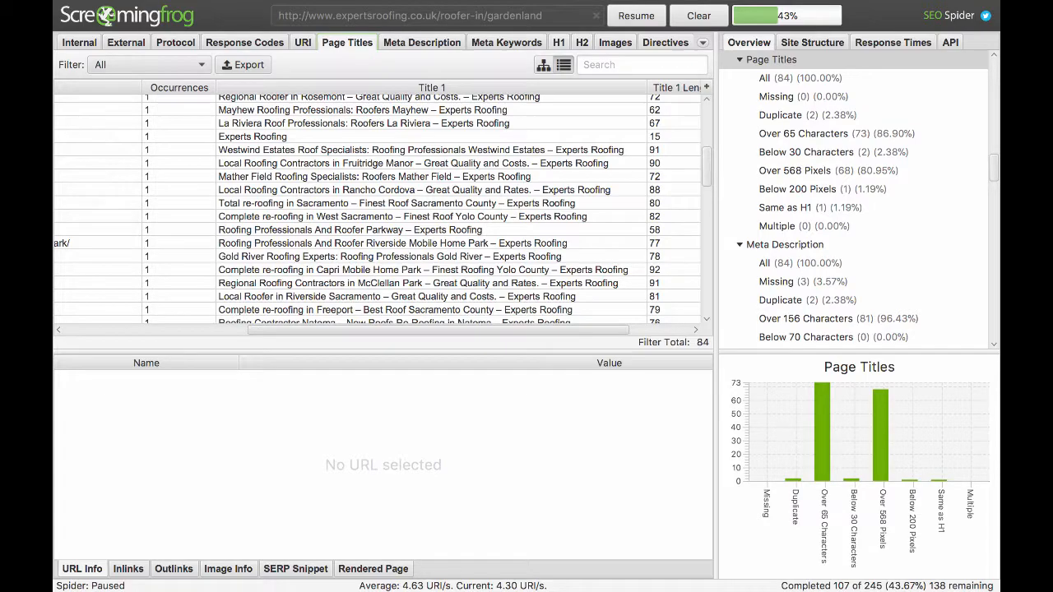